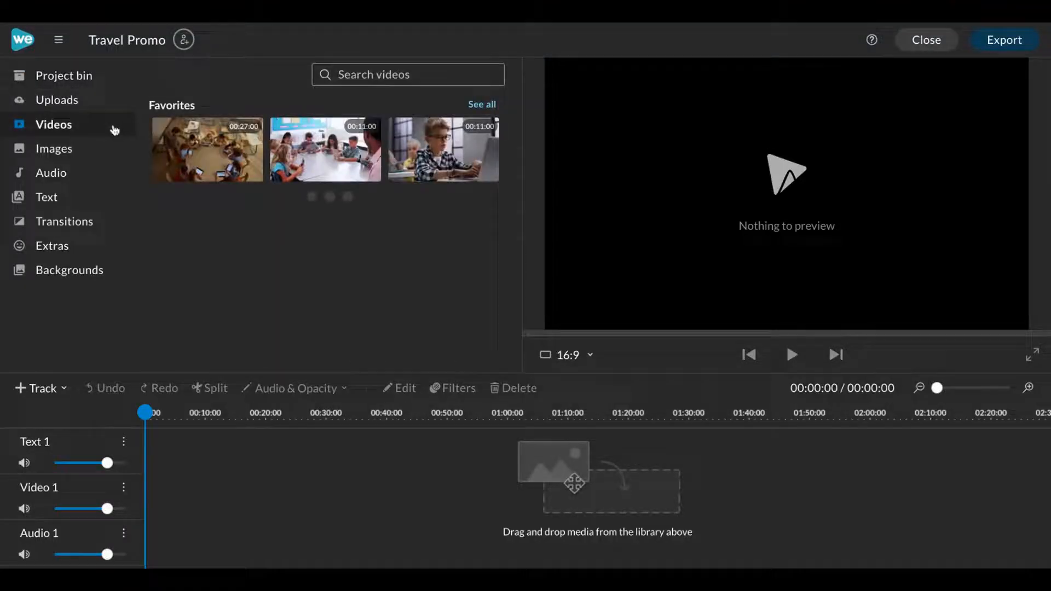
Step: Search the stock video library for "rainforest" and pick the misty aerial rainforest clip
{"action": "type", "text": "n"}
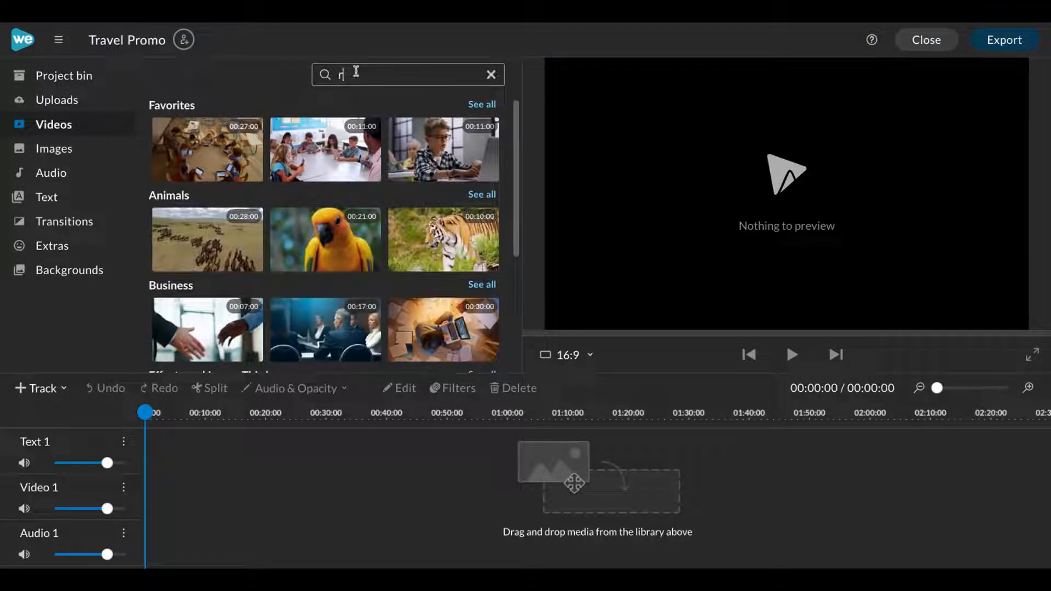
{"action": "type", "text": "rainforest"}
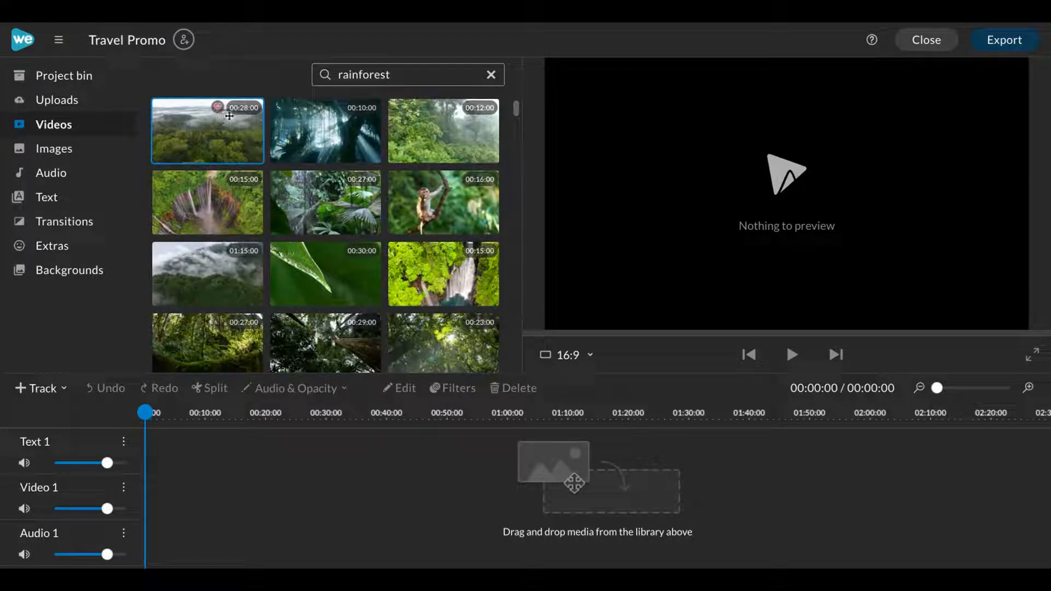
{"action": "left_click", "coordinate": [443, 203]}
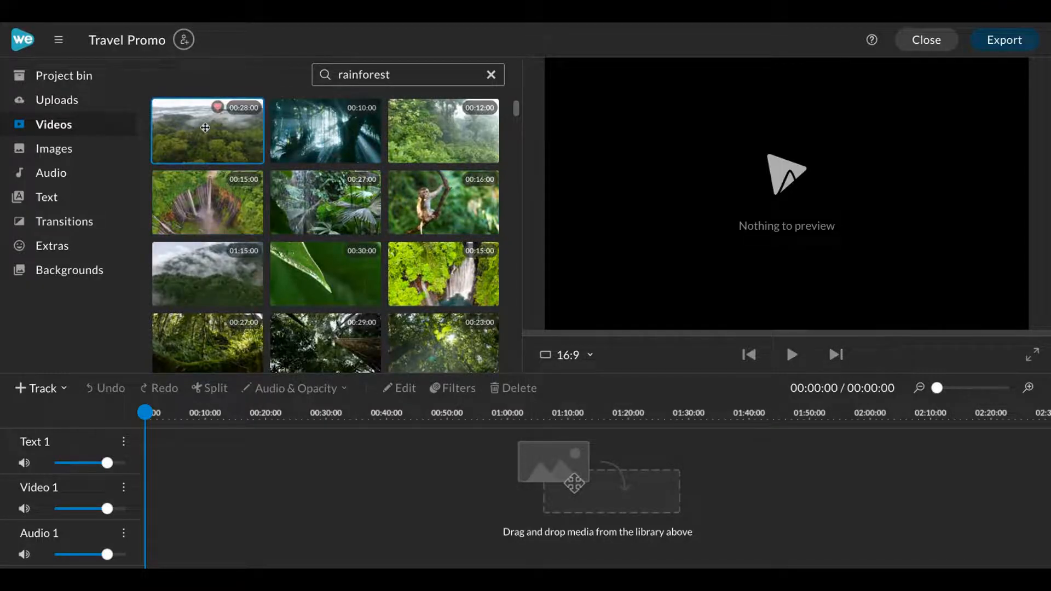
Step: Place the aerial rainforest clip on the Video 1 track, then browse rainforest stock images
{"action": "left_click_drag", "start_coordinate": [207, 131], "coordinate": [229, 496]}
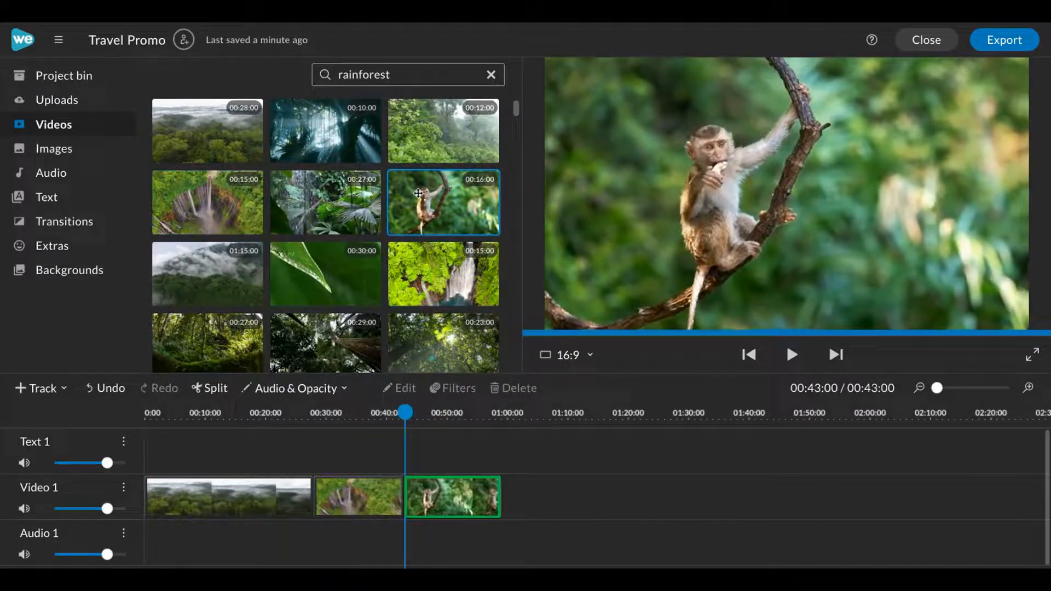
{"action": "left_click", "coordinate": [54, 149]}
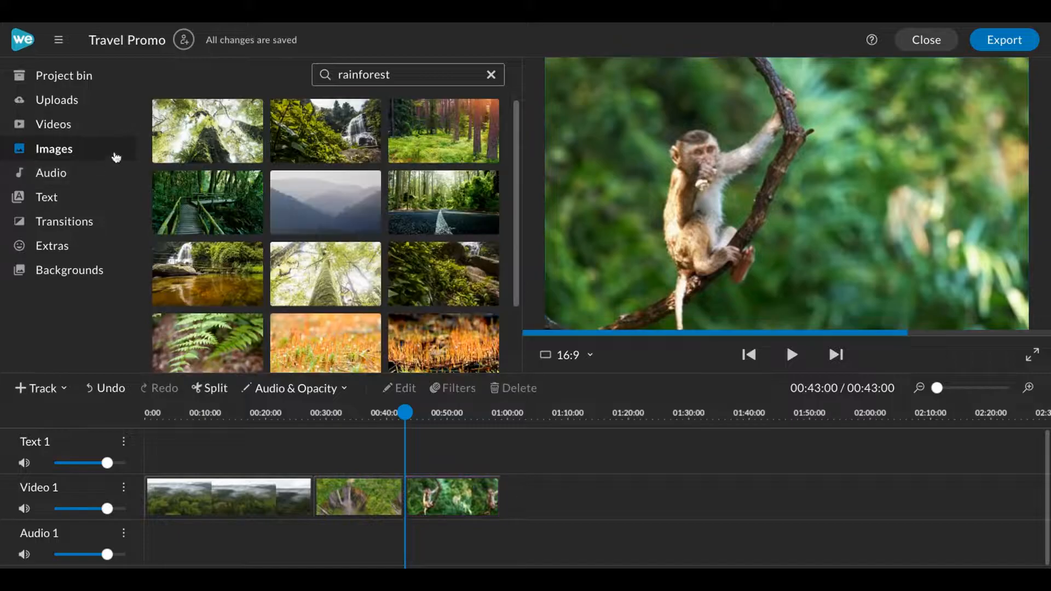
Step: Search the audio library for "waterfall" and add Waterfall 1 under the waterfall clip at 00:28
{"action": "left_click", "coordinate": [51, 172]}
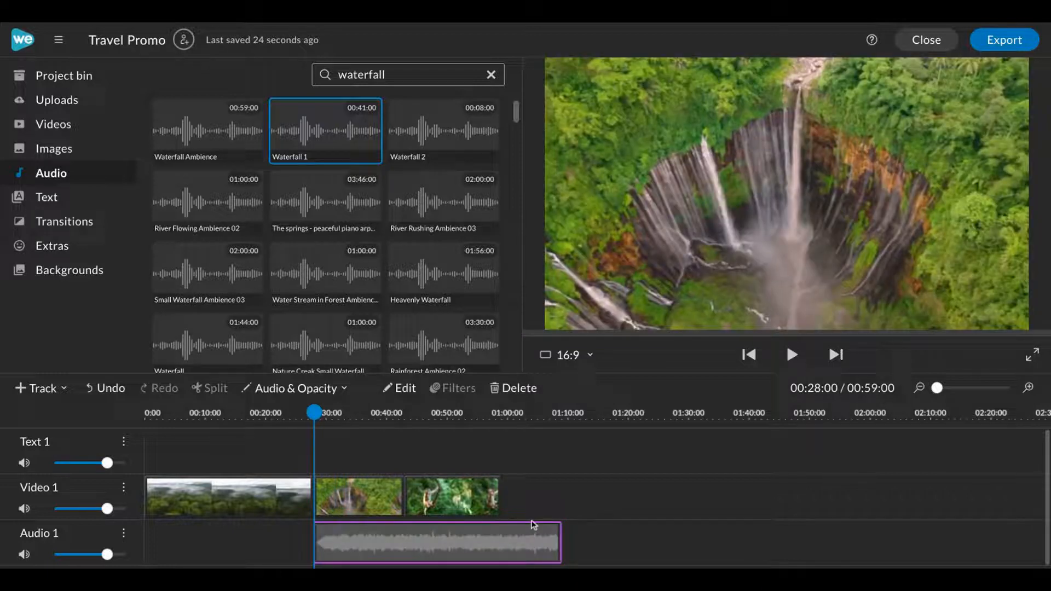
{"action": "left_click", "coordinate": [64, 75]}
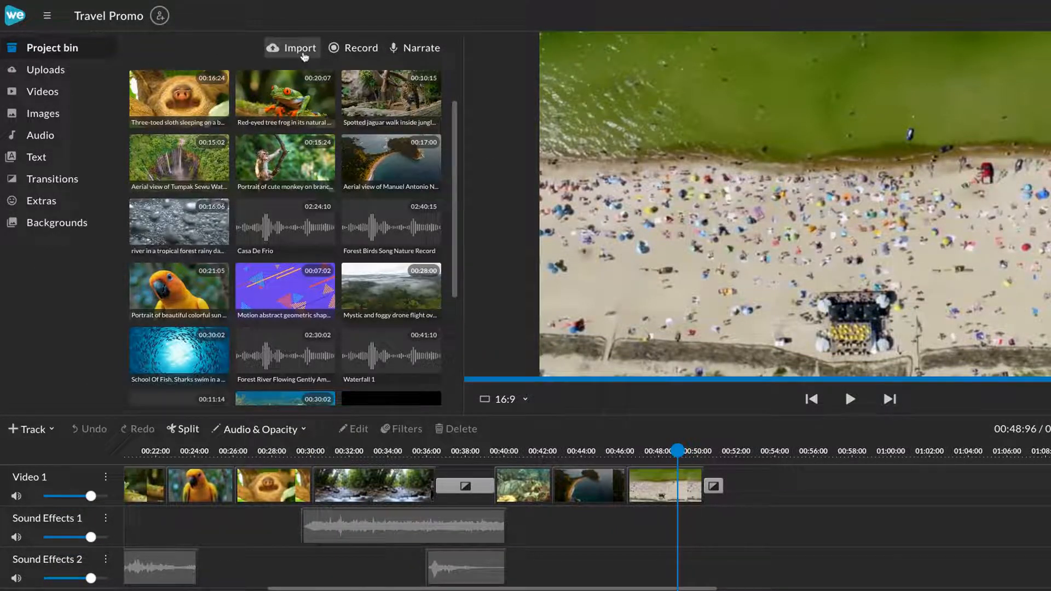
{"action": "left_click", "coordinate": [354, 47]}
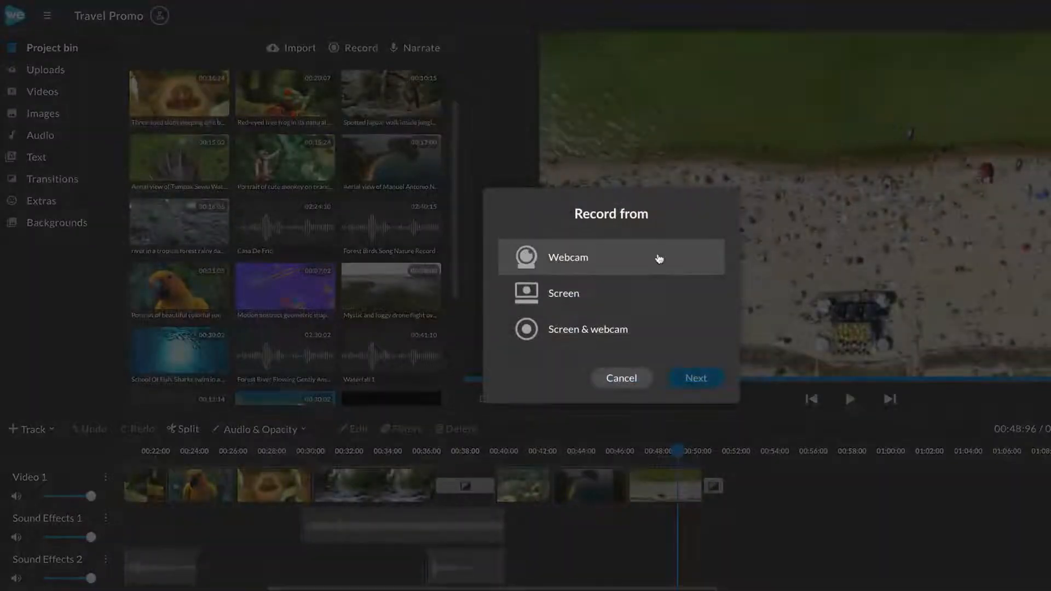
{"action": "left_click", "coordinate": [620, 377]}
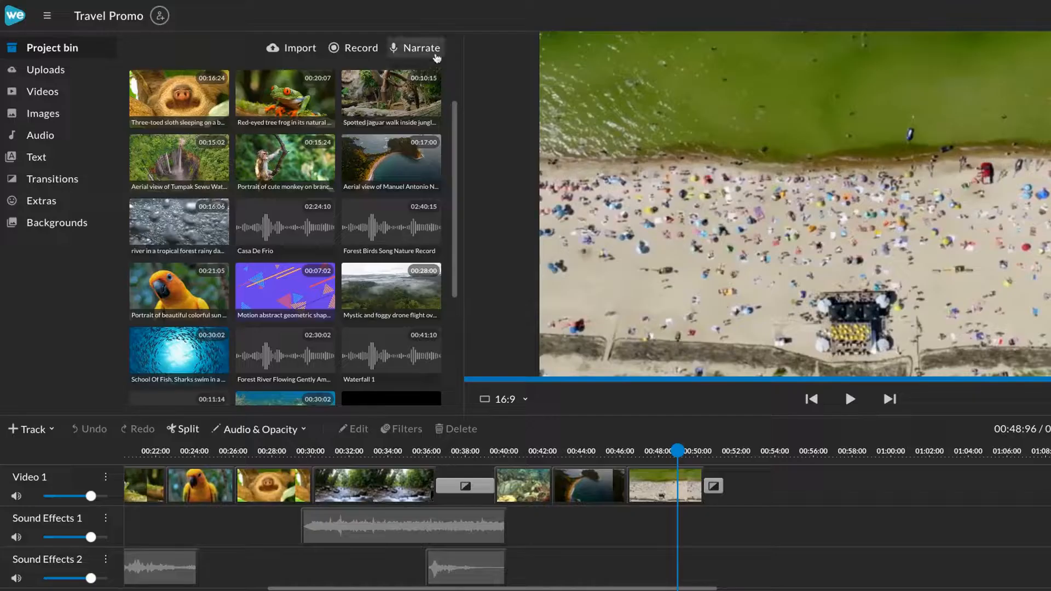
{"action": "left_click", "coordinate": [416, 48]}
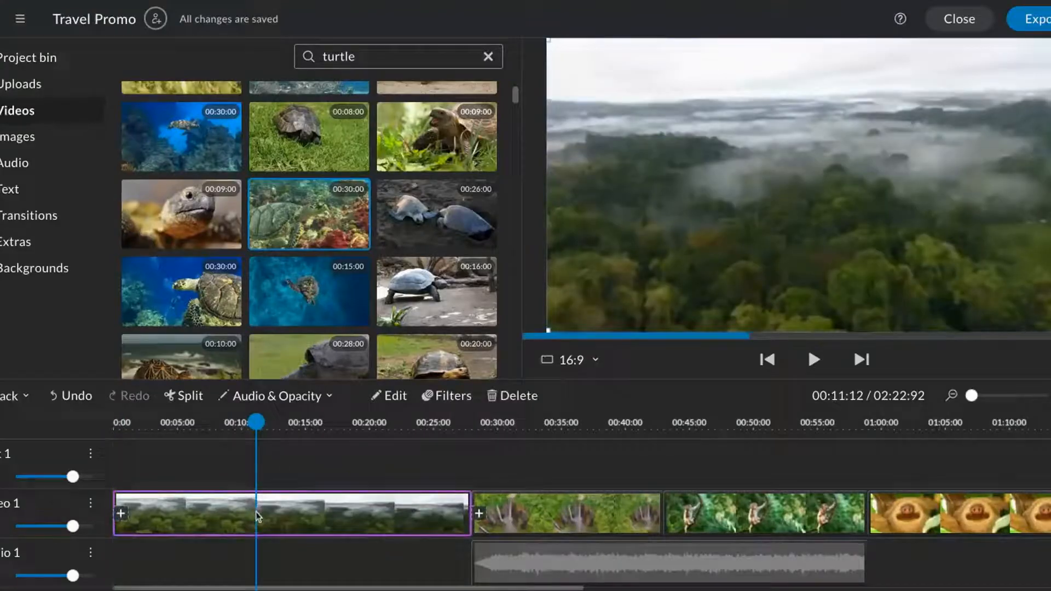
Step: Split the opening aerial clip at 00:11:12 and trim it back to about 00:05:07
{"action": "left_click", "coordinate": [184, 395]}
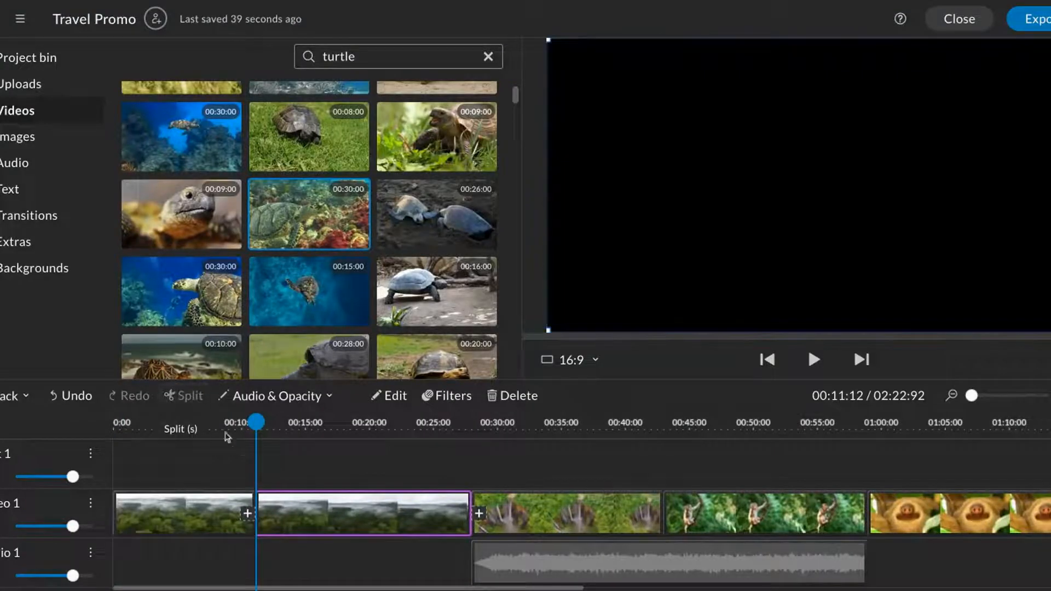
{"action": "left_click", "coordinate": [512, 395]}
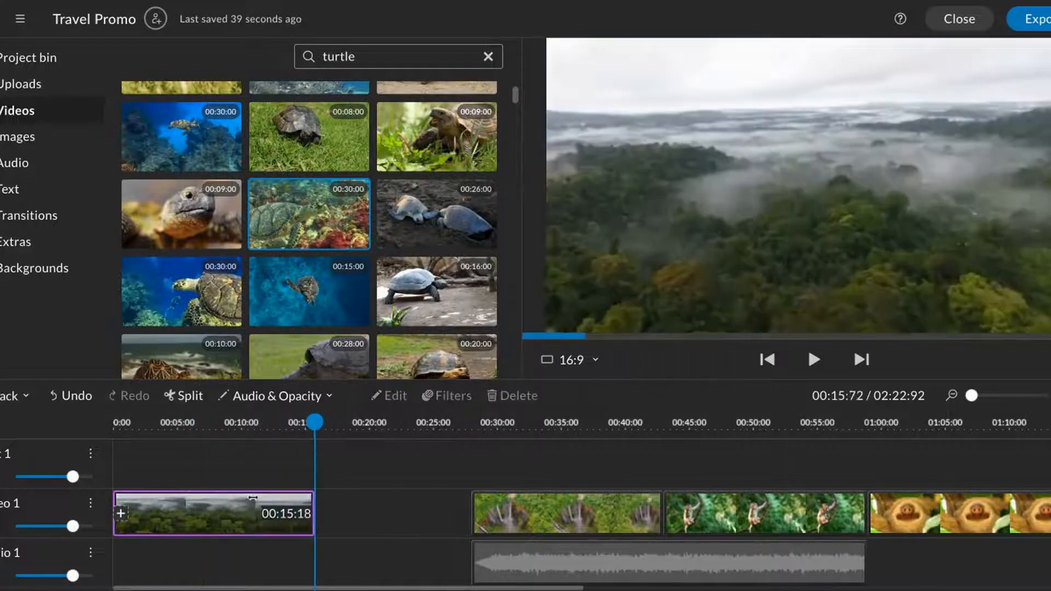
{"action": "left_click_drag", "start_coordinate": [310, 422], "coordinate": [180, 421]}
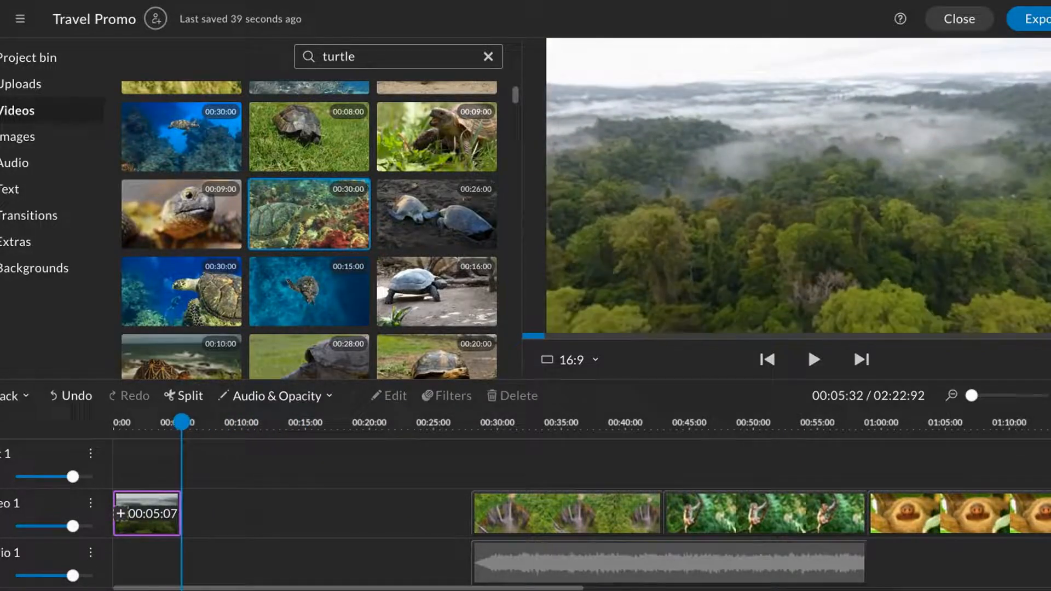